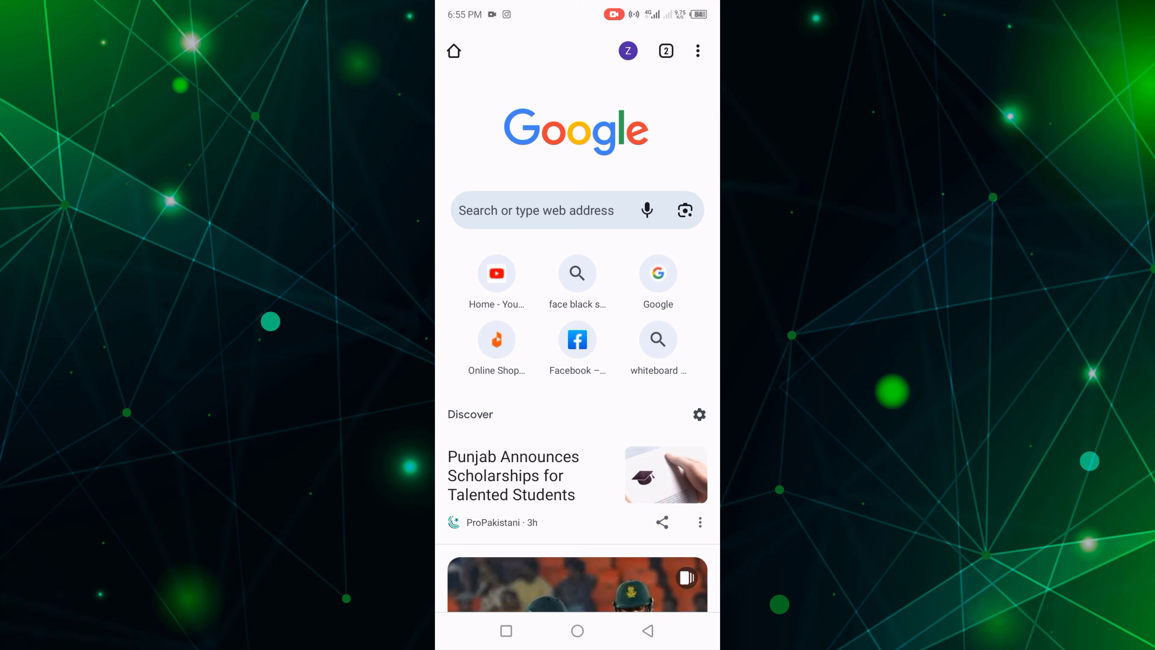
Load google.com from the address bar, showing trending searches under the search box.
left_click(536, 210)
type("g")
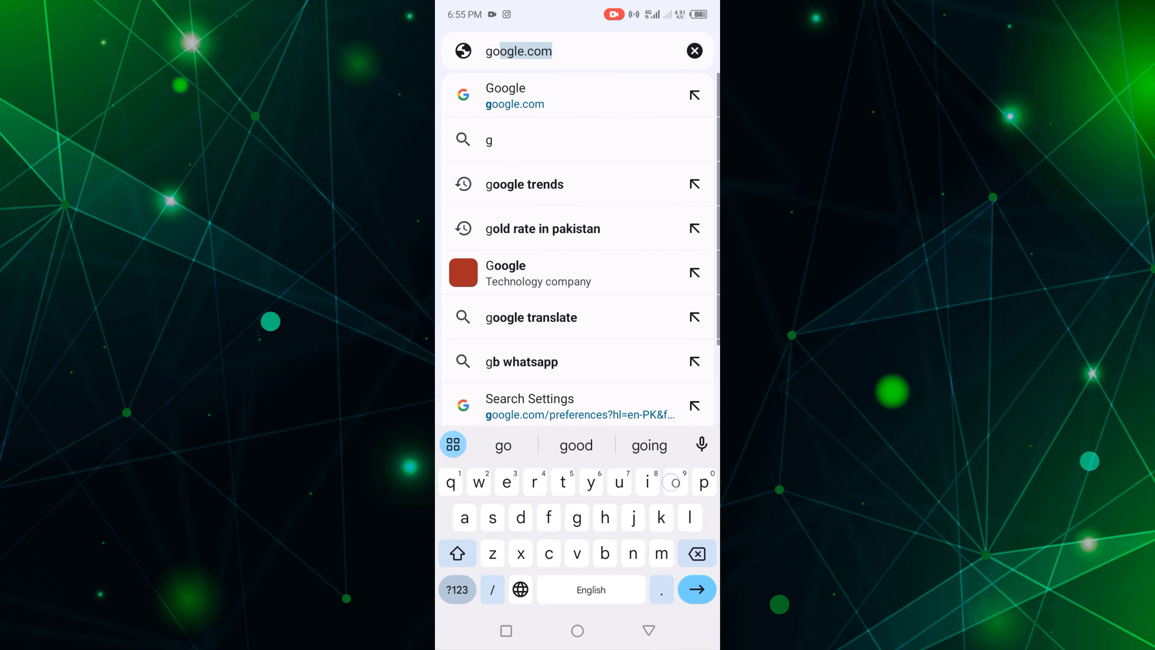
type(".")
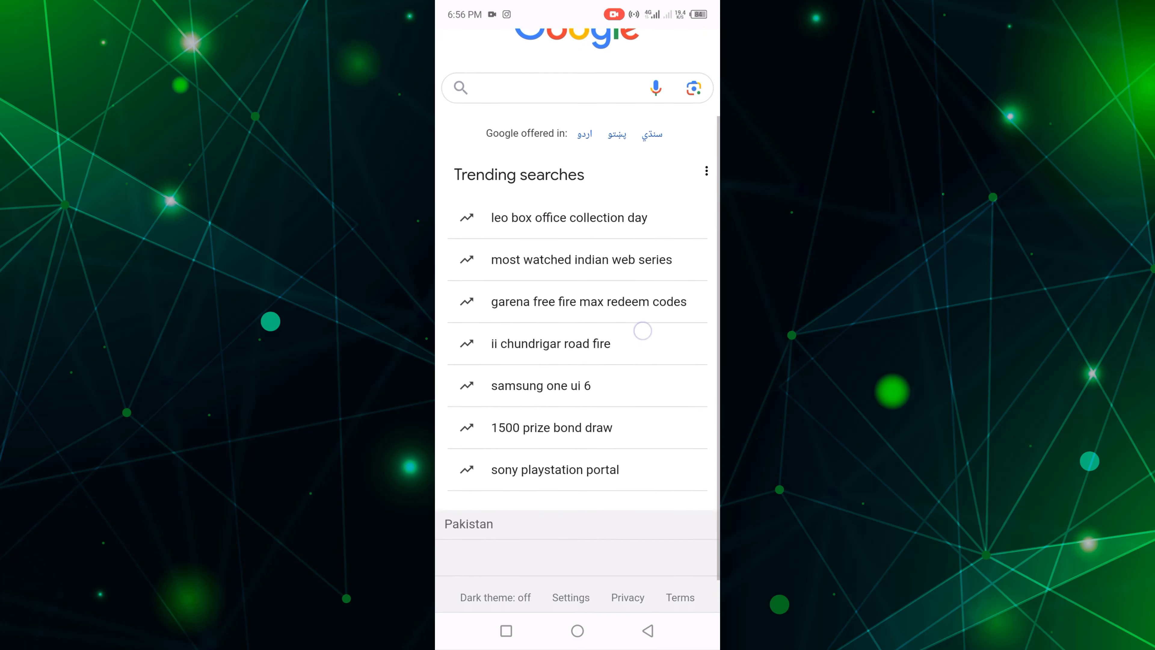
Reach the Search settings page via Settings in the google.com footer.
scroll("down", 3)
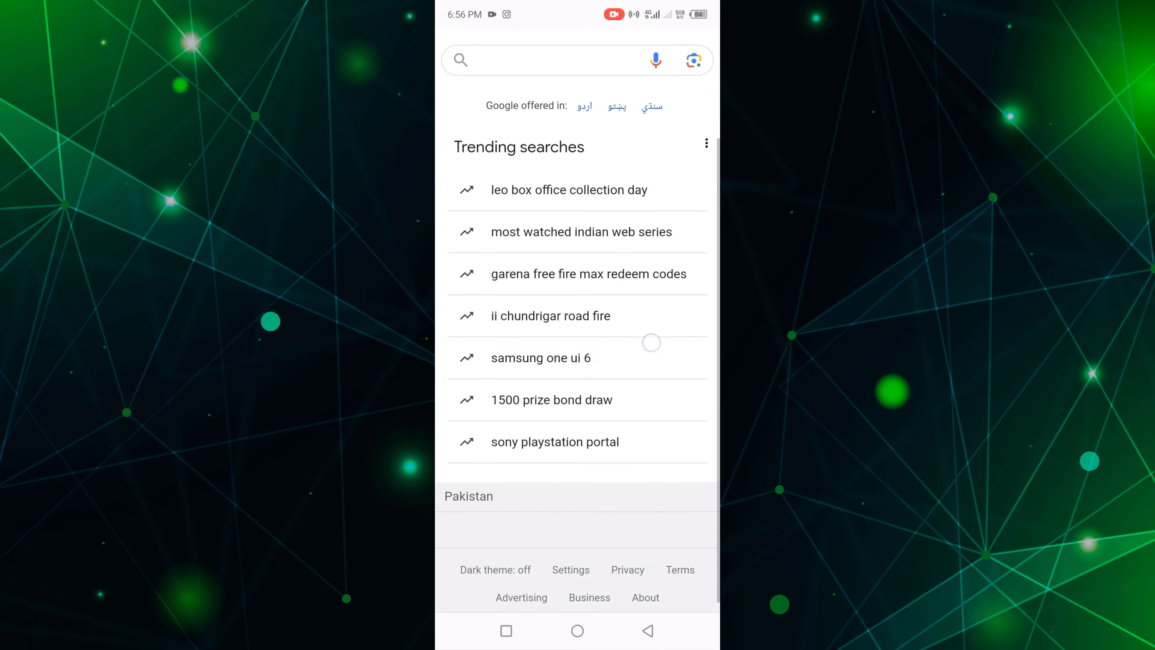
left_click(705, 144)
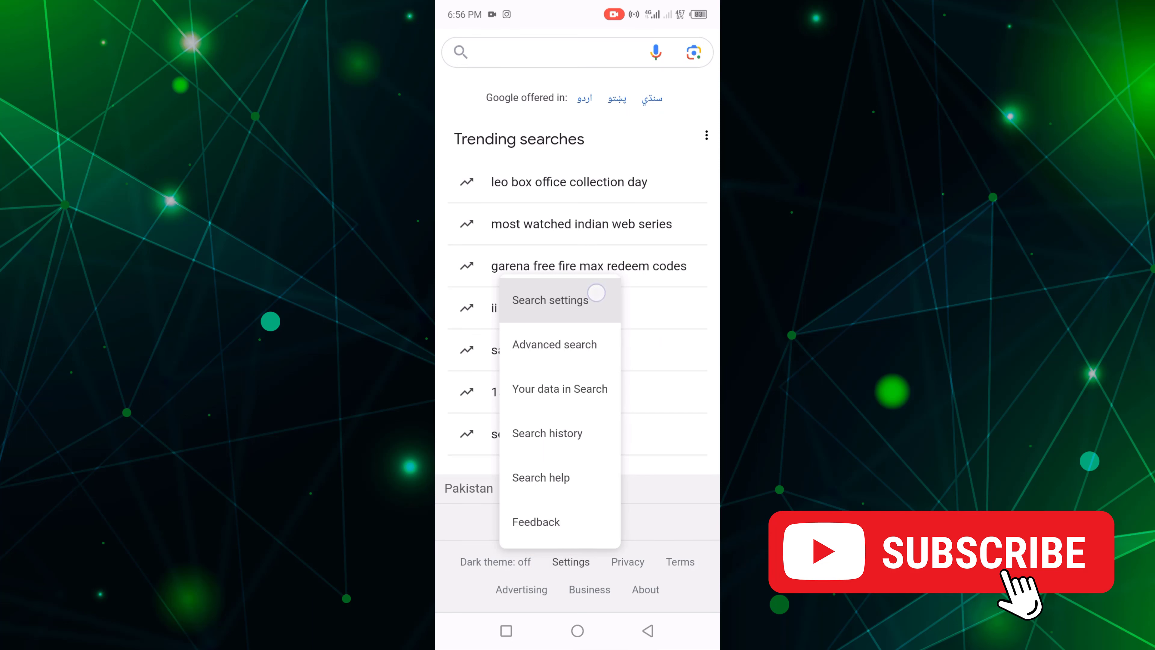
left_click(549, 300)
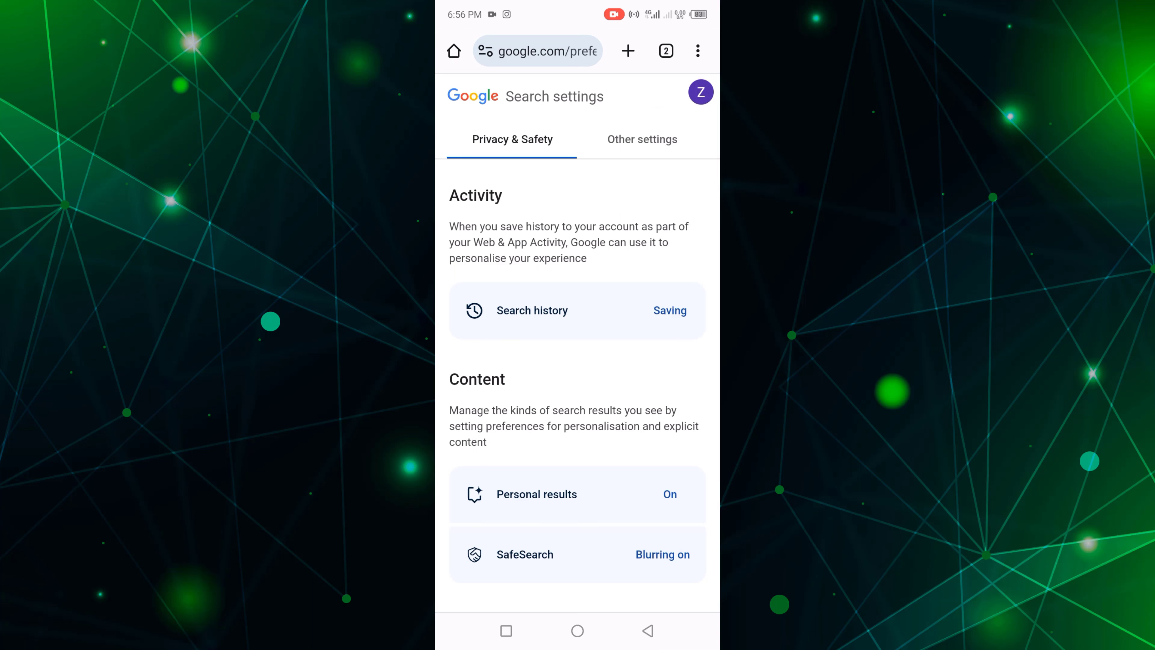
Turn off 'Auto-complete with trending searches' under Other settings.
left_click(642, 139)
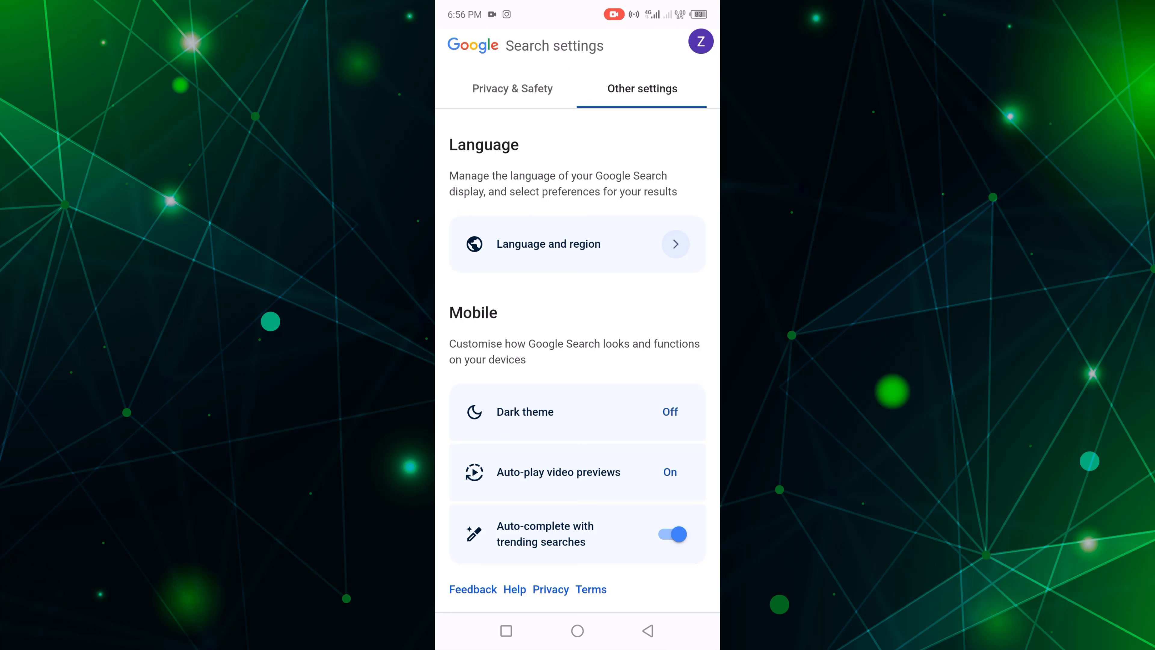
left_click(670, 533)
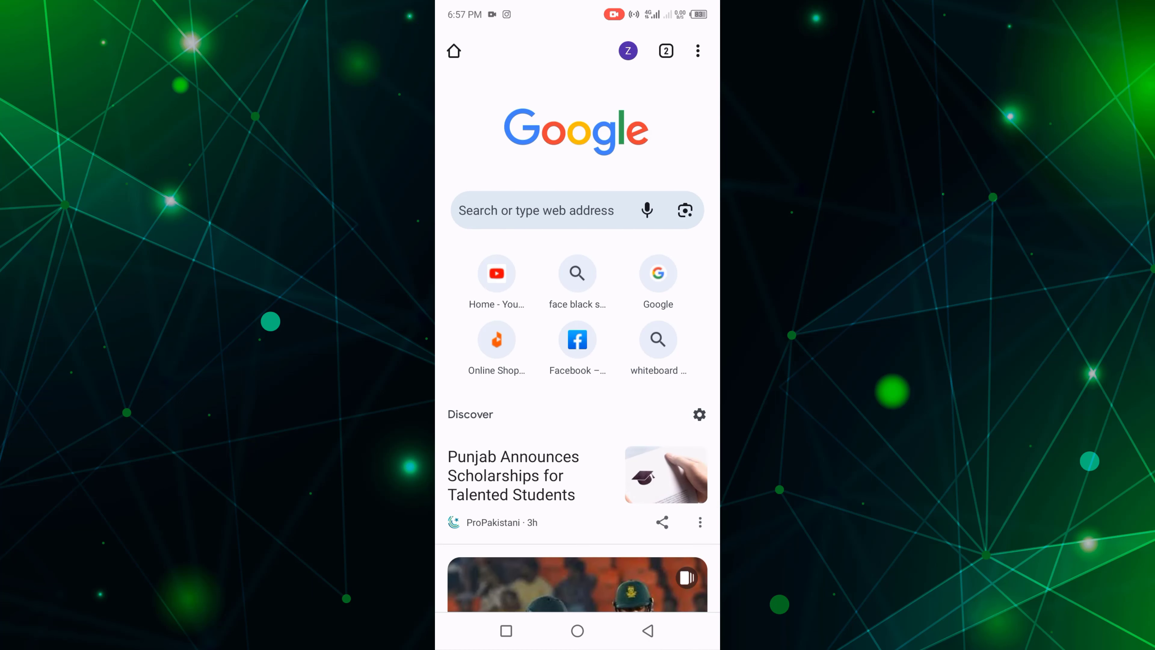
Reload google.com, now showing no trending searches below the search box.
left_click(577, 210)
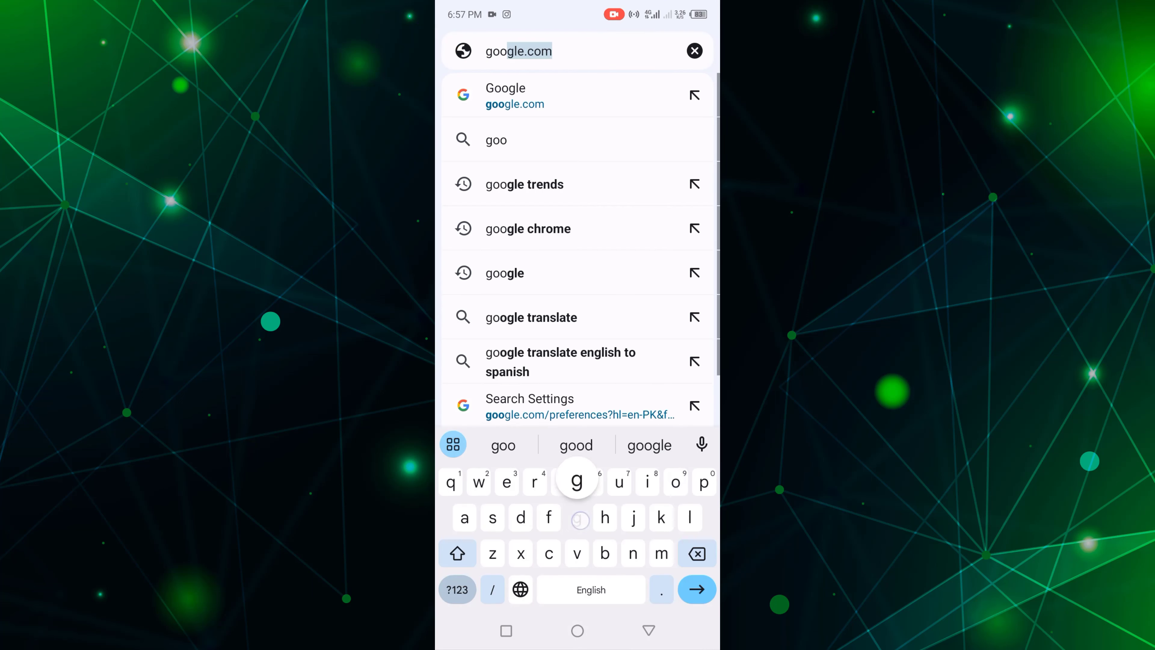
left_click(578, 95)
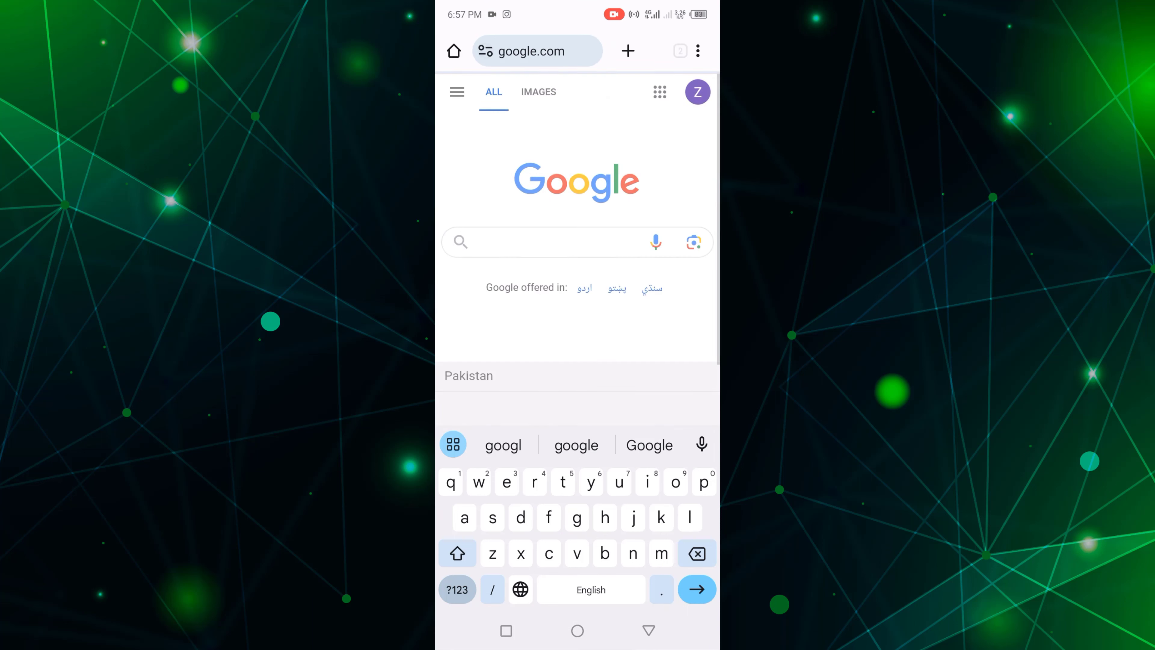